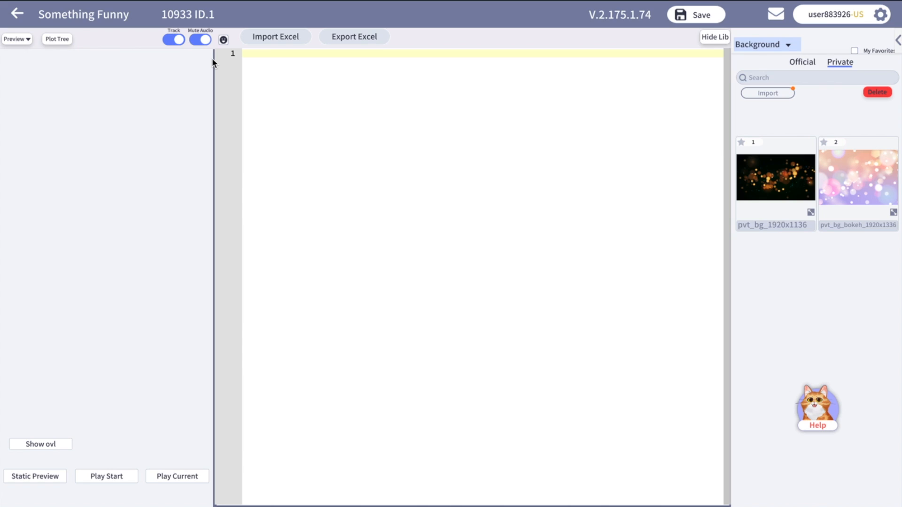
- Write line 1 setting the pvt_bg_1920x1136 dark bokeh background with MC facing right
left_click(247, 53)
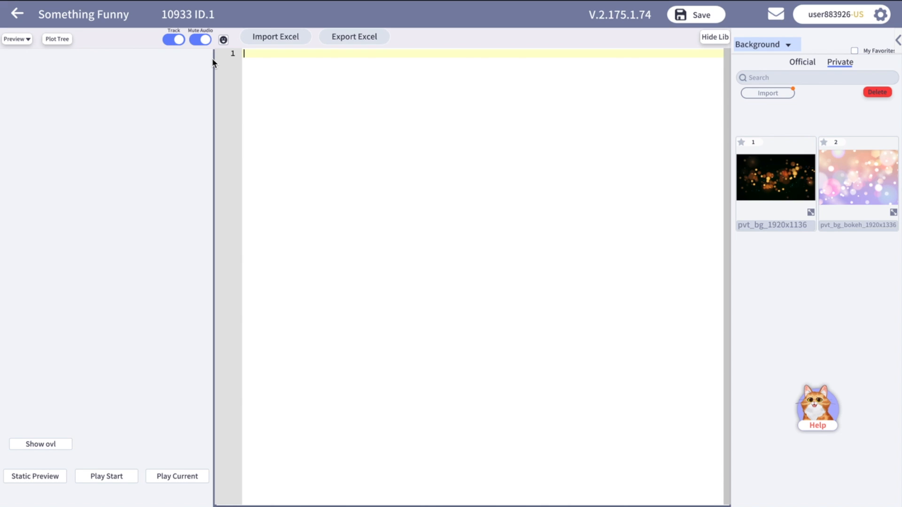
type("@bg")
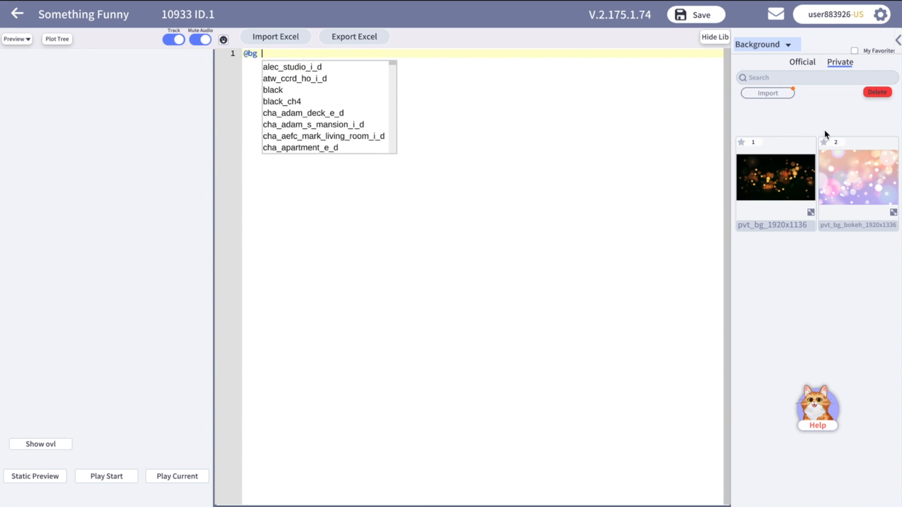
mouse_move(770, 186)
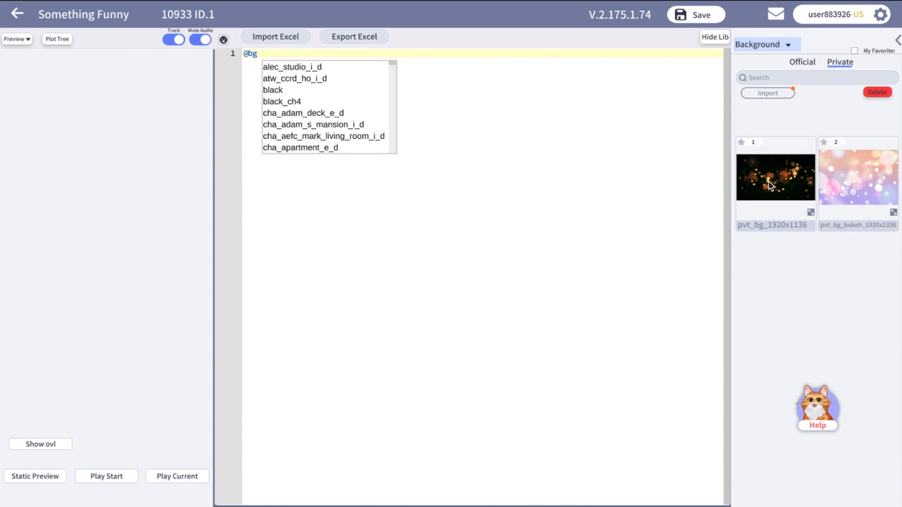
left_click(775, 176)
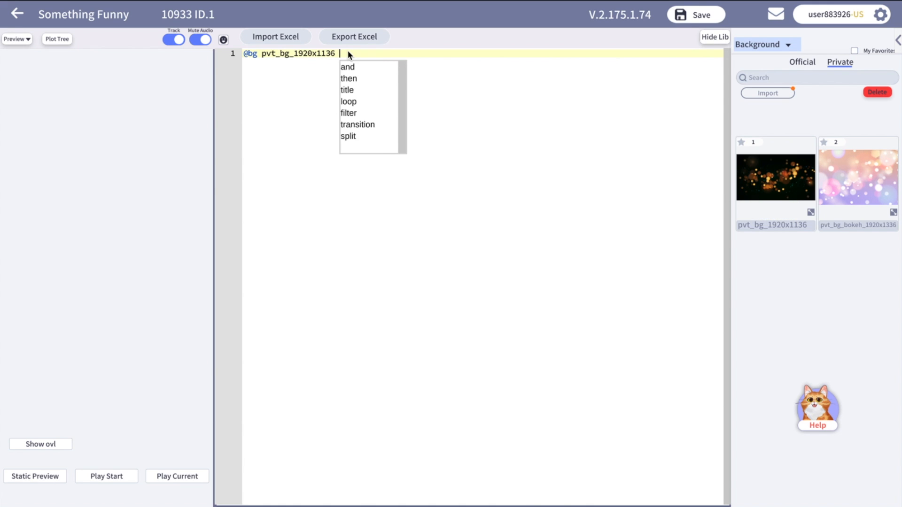
type("and MC face")
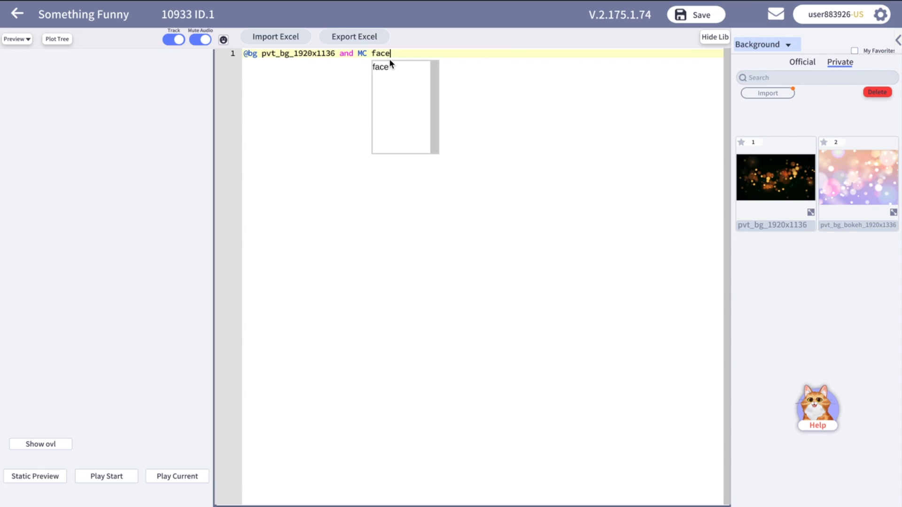
type("right")
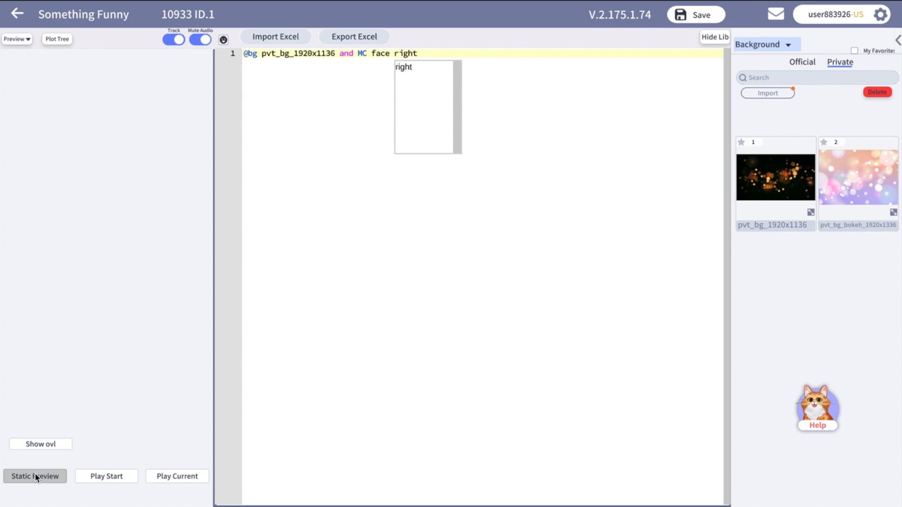
- Render a portrait still preview and enlarge MC into a close-up around 3.18, -6.26, scale 2.14
left_click(35, 475)
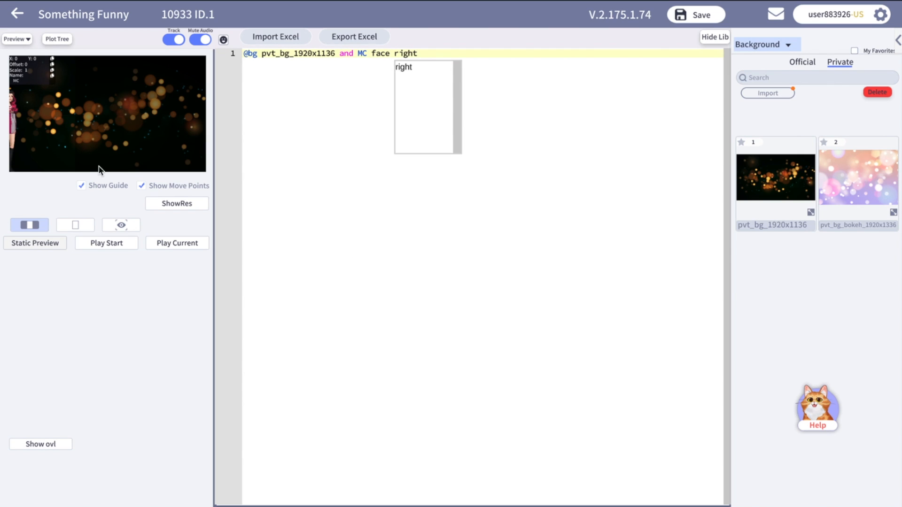
mouse_move(213, 180)
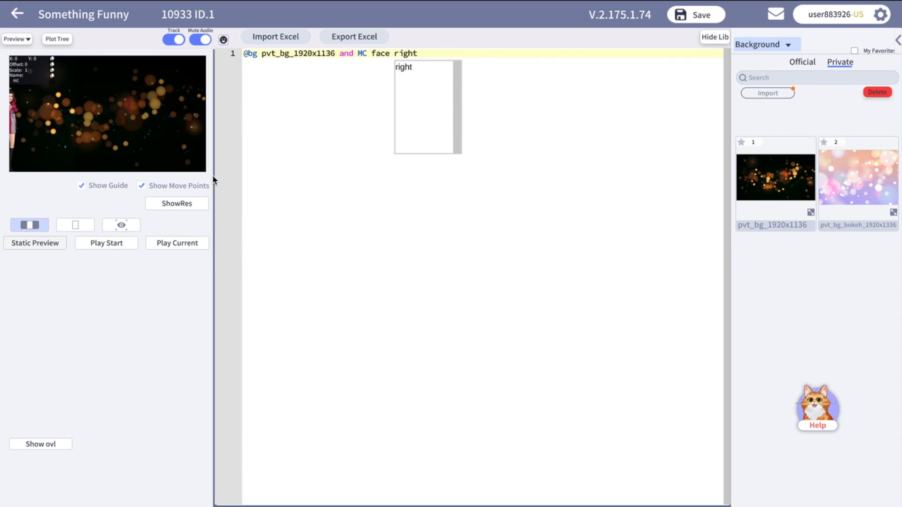
mouse_move(199, 193)
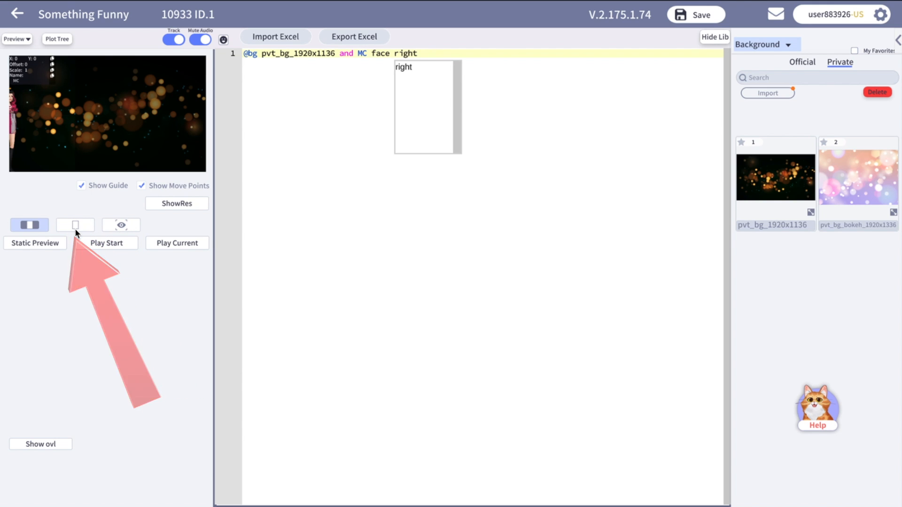
left_click(75, 224)
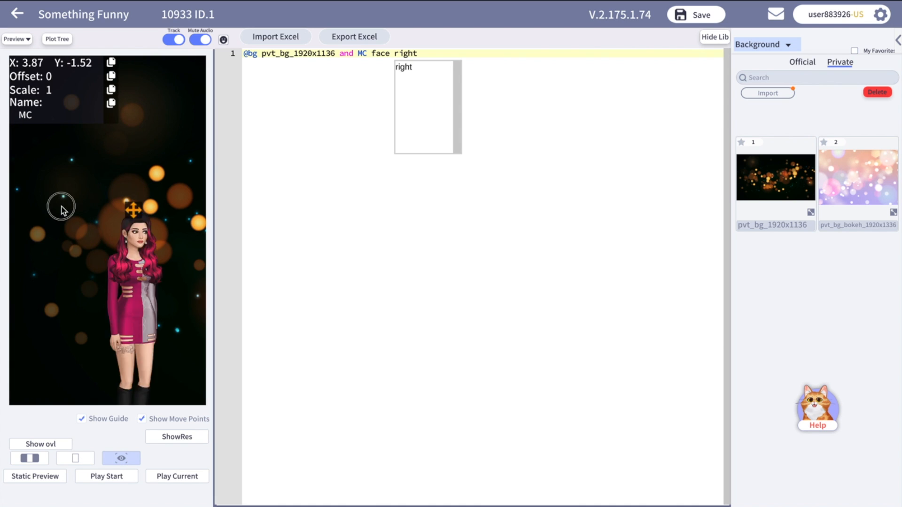
left_click_drag(62, 208, 117, 184)
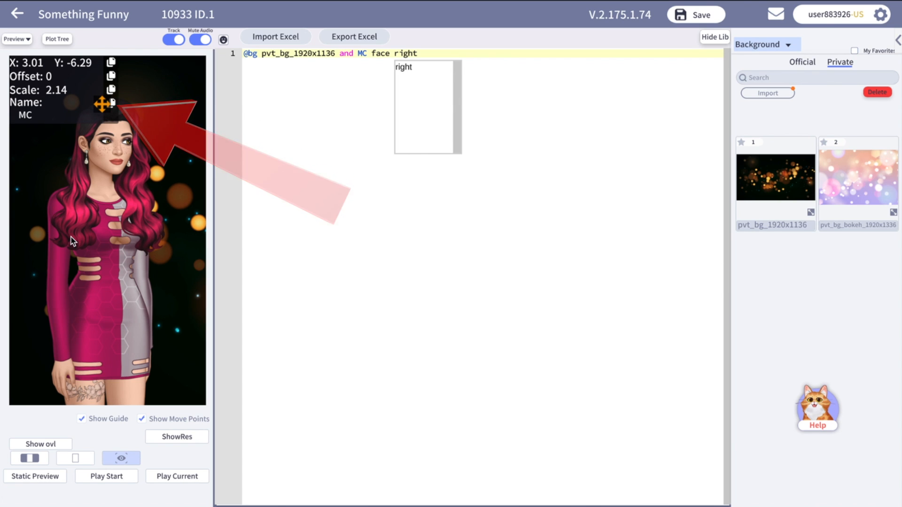
left_click(107, 226)
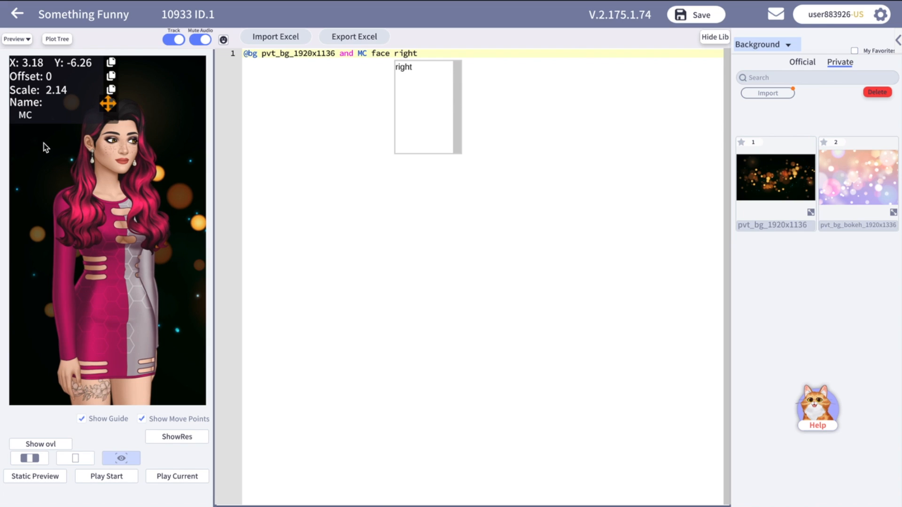
- Append 'at 2.88 -6.24' scale 2.14 to line 1 from MC's preview position, then begin a second background line
left_click(417, 52)
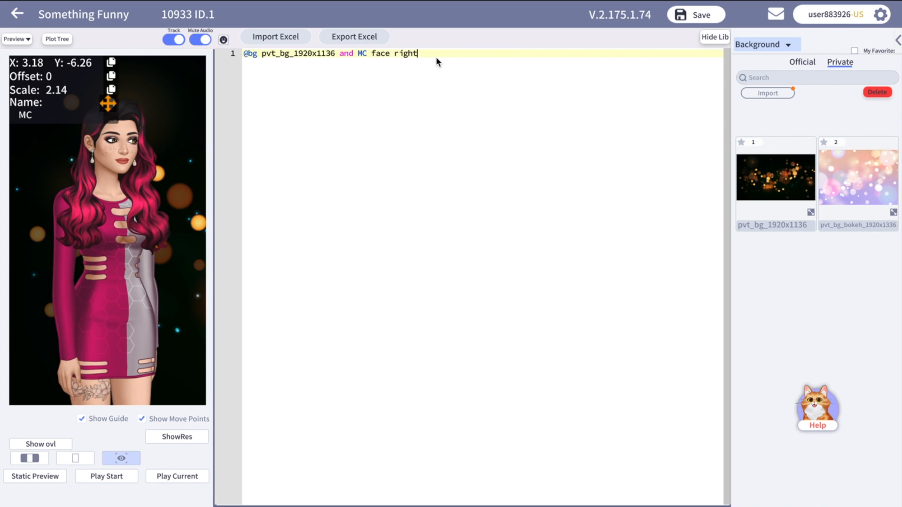
type("at 3.18 -6.26 scale 2.14")
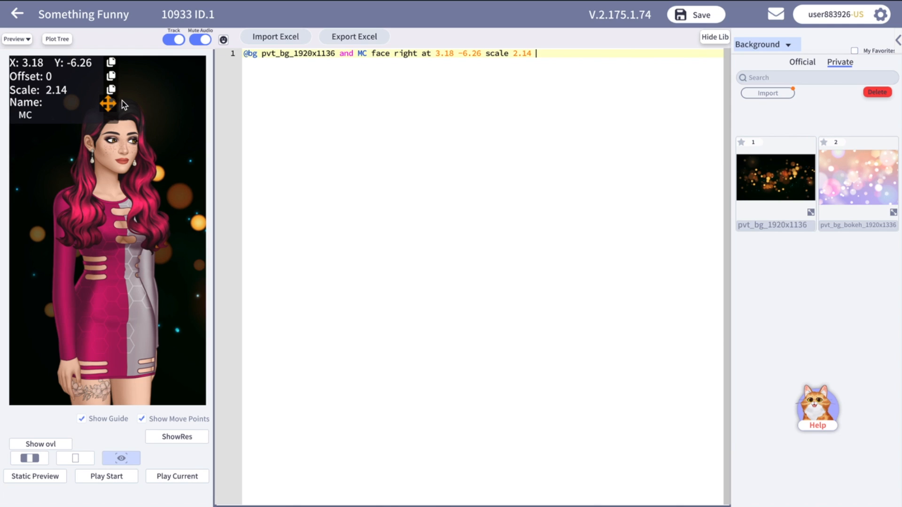
mouse_move(125, 142)
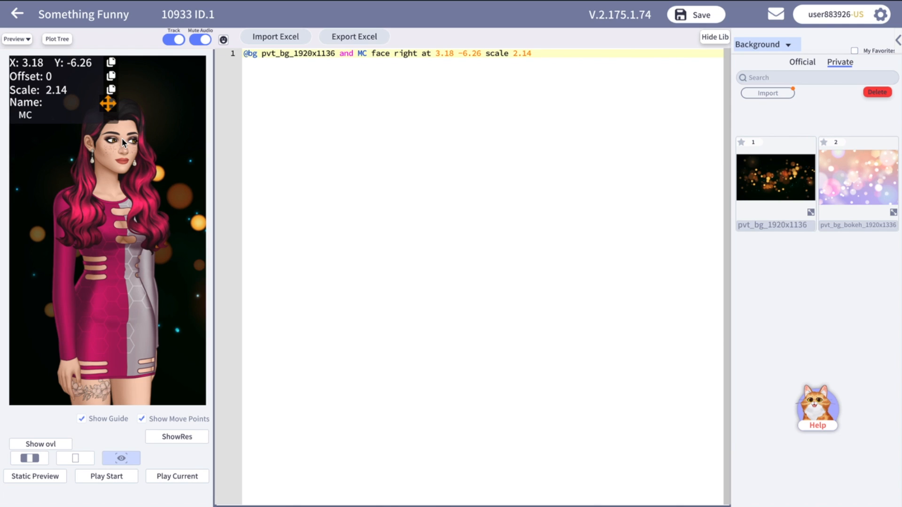
left_click(533, 52)
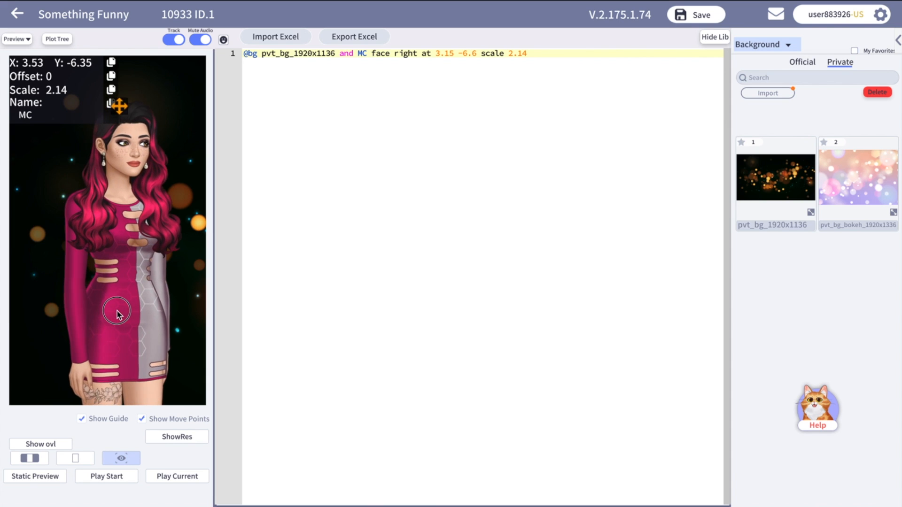
left_click_drag(117, 311, 113, 312)
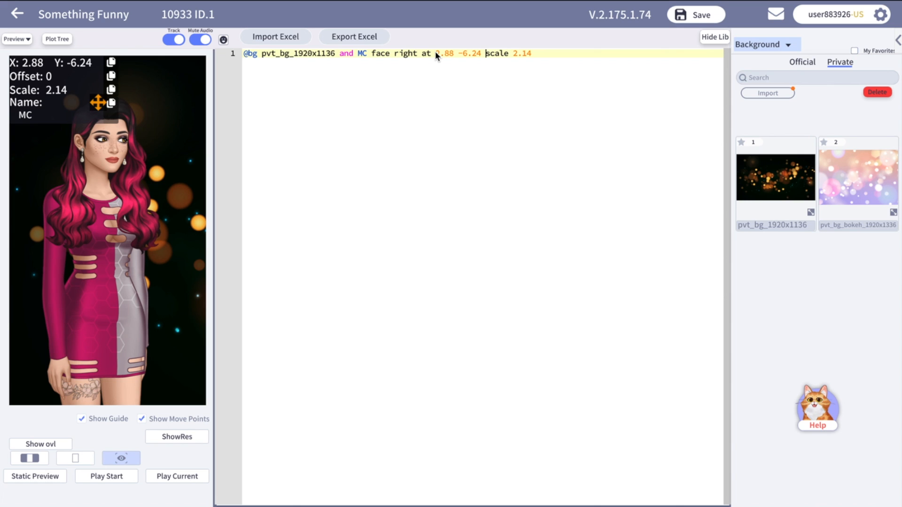
type("@bg")
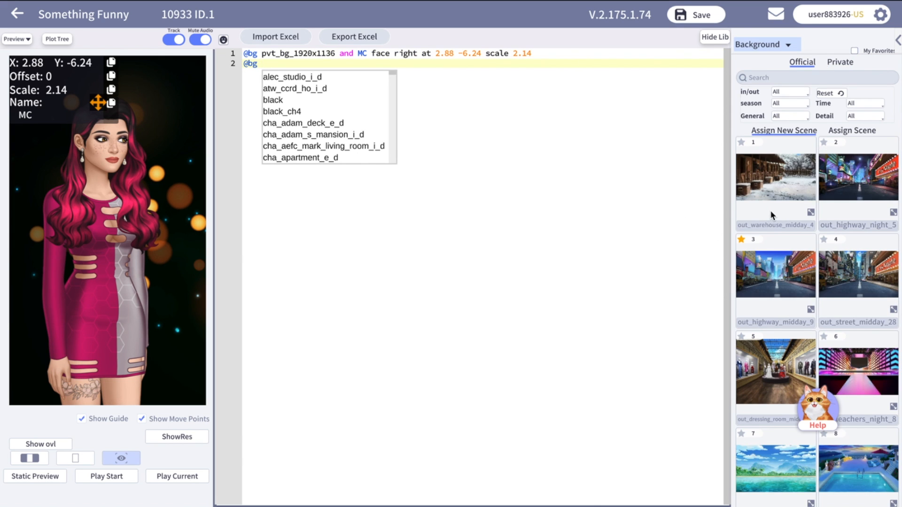
- Write line 2 setting in_bleachers_night_8 with cam and MC idle-shiftweight-neutral-loop facing right
left_click(857, 233)
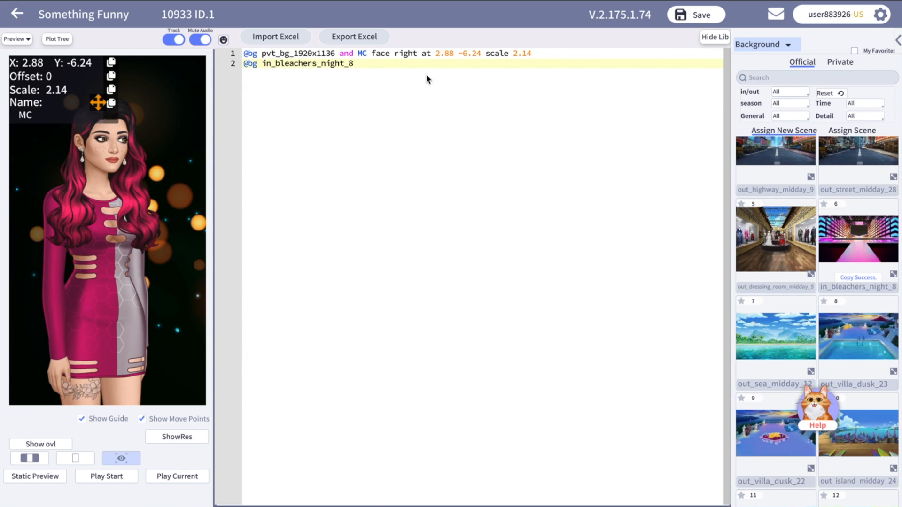
type("and cam and MC")
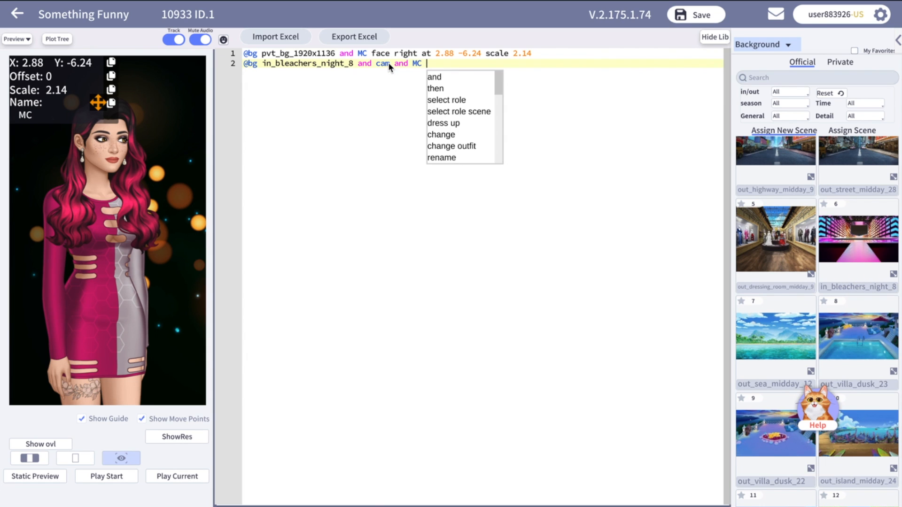
type("()")
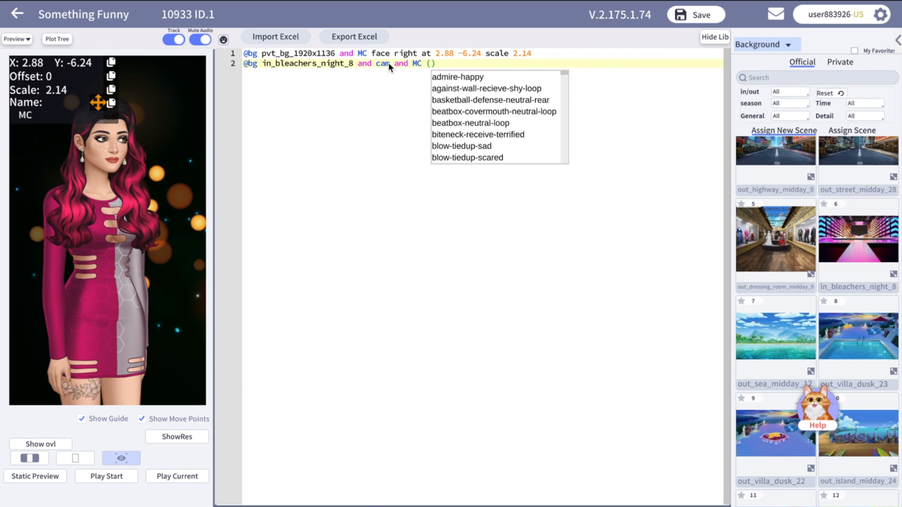
type("idle-shi")
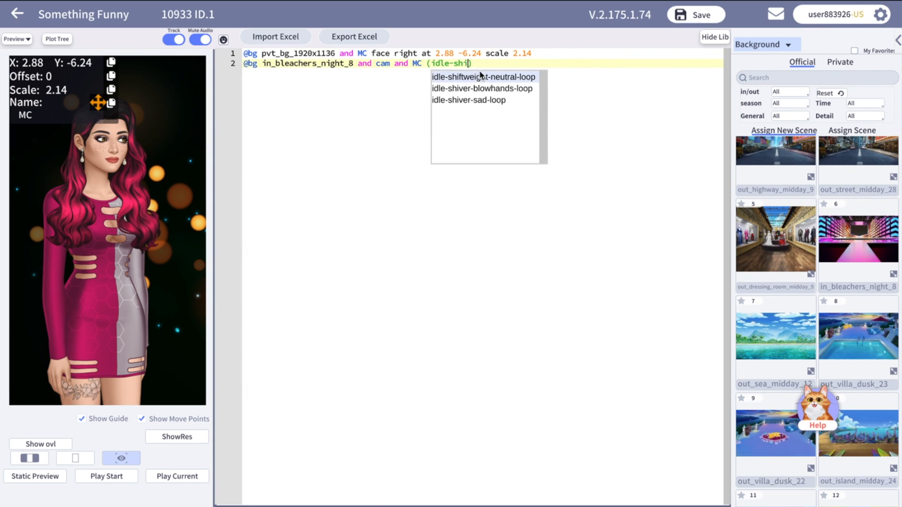
left_click(483, 76)
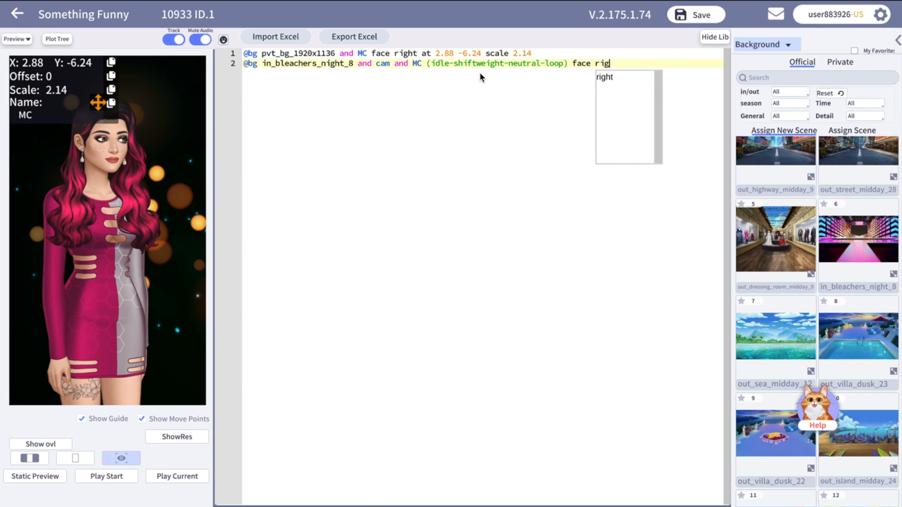
key("Enter")
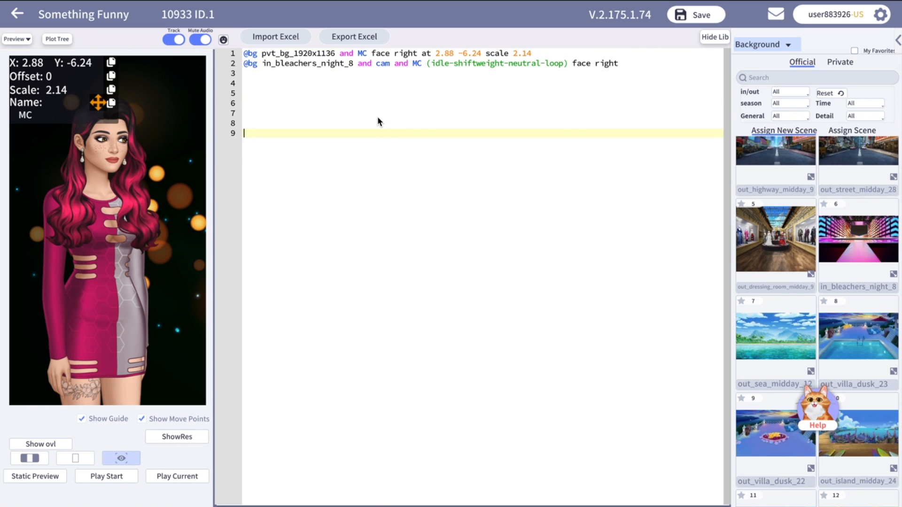
type("@narr")
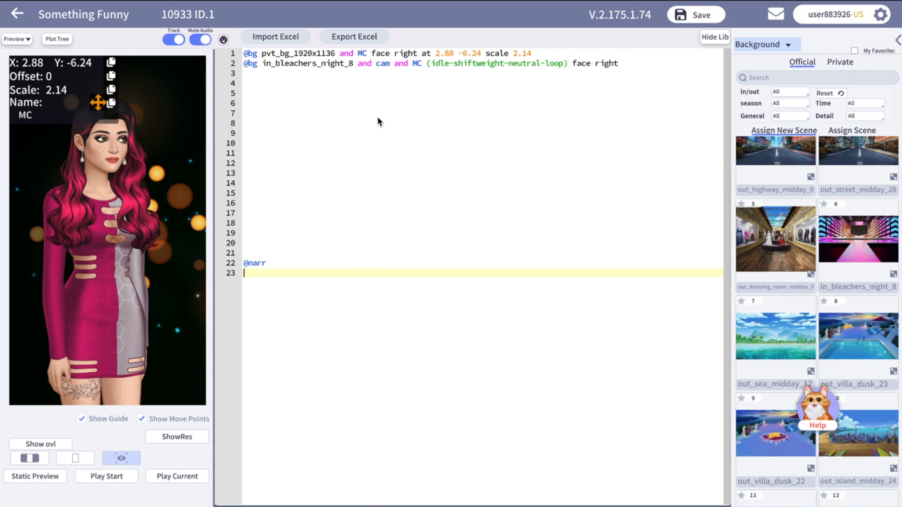
type("Stop")
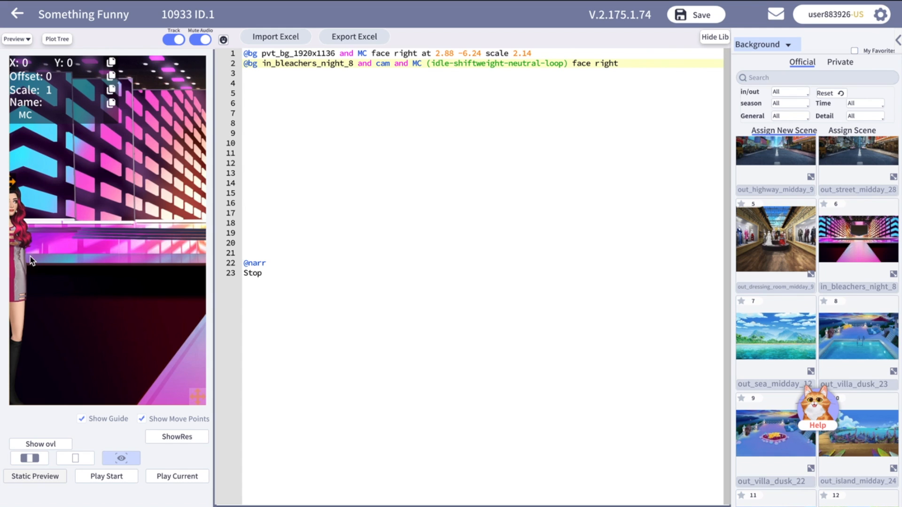
- Frame the camera on the bleachers and drag MC down onto the runway, placing cam at 8.83 5 and MC at 8.91 -1.68
left_click_drag(29, 259, 133, 201)
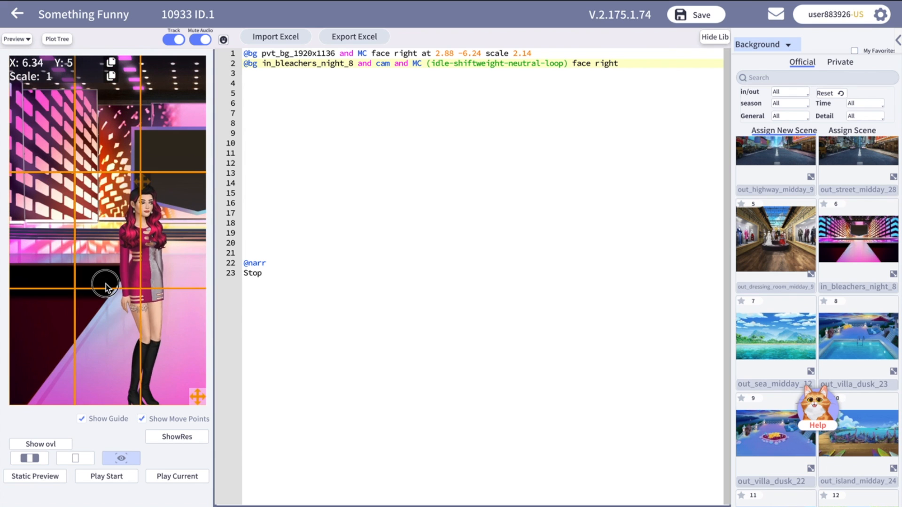
left_click_drag(106, 282, 161, 230)
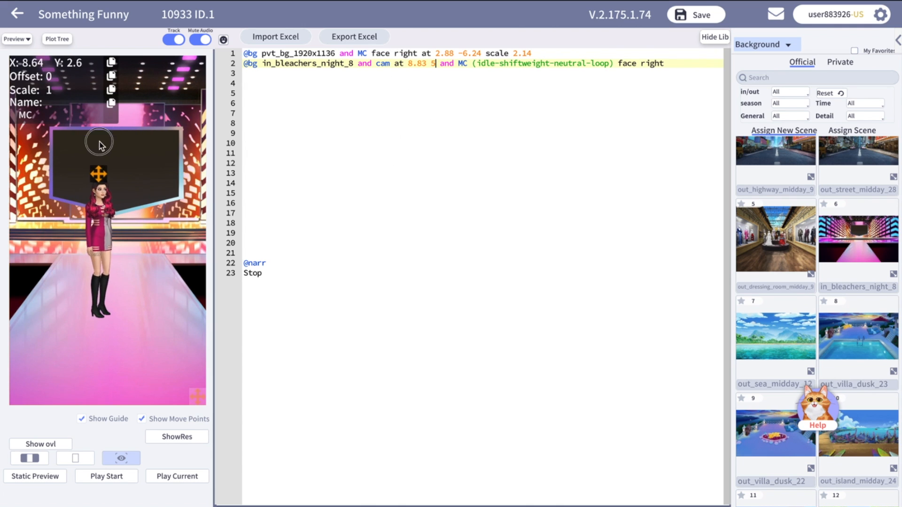
left_click_drag(98, 175, 107, 175)
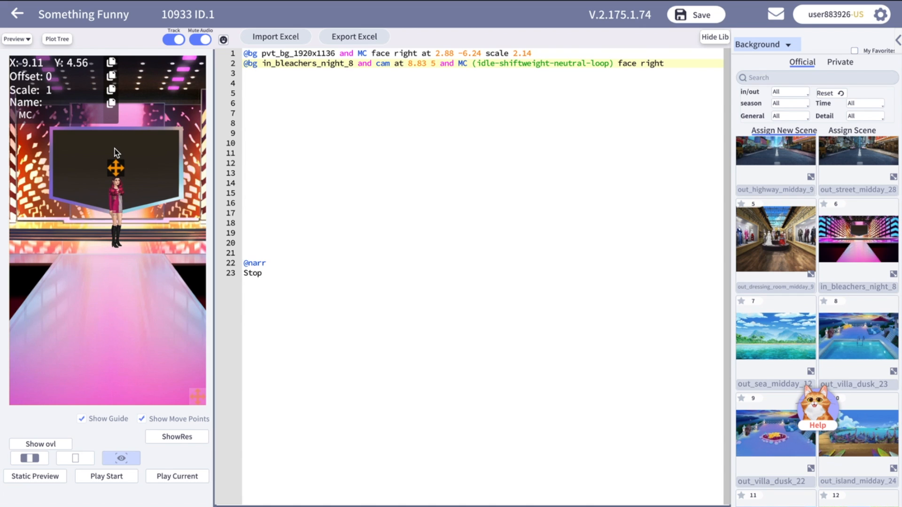
left_click_drag(115, 168, 115, 385)
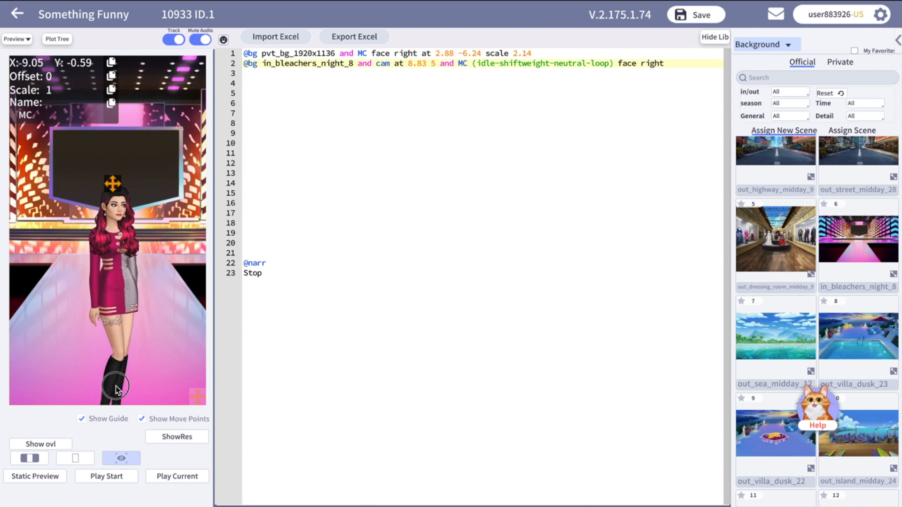
left_click_drag(116, 385, 106, 385)
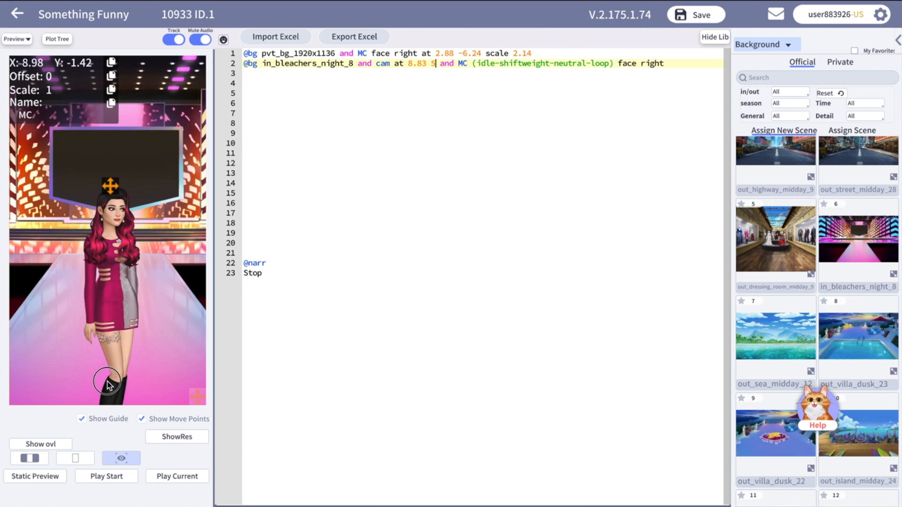
left_click_drag(106, 385, 109, 401)
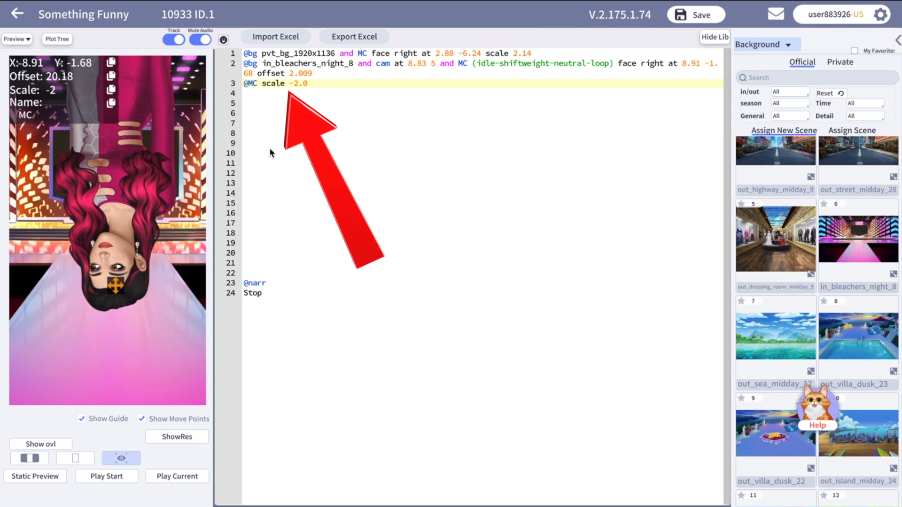
mouse_move(327, 88)
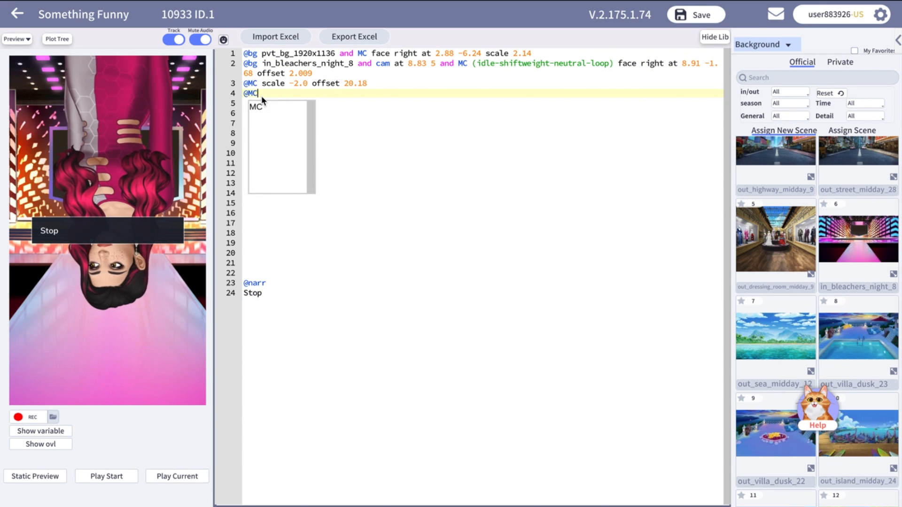
- Give upside-down MC the speak-greet-neutral animation on line 4
type("(speak-gre")
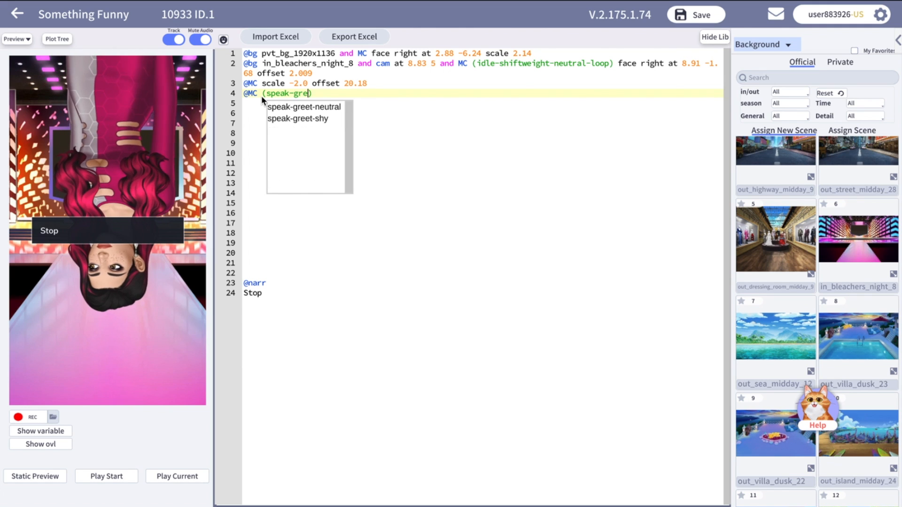
left_click(304, 107)
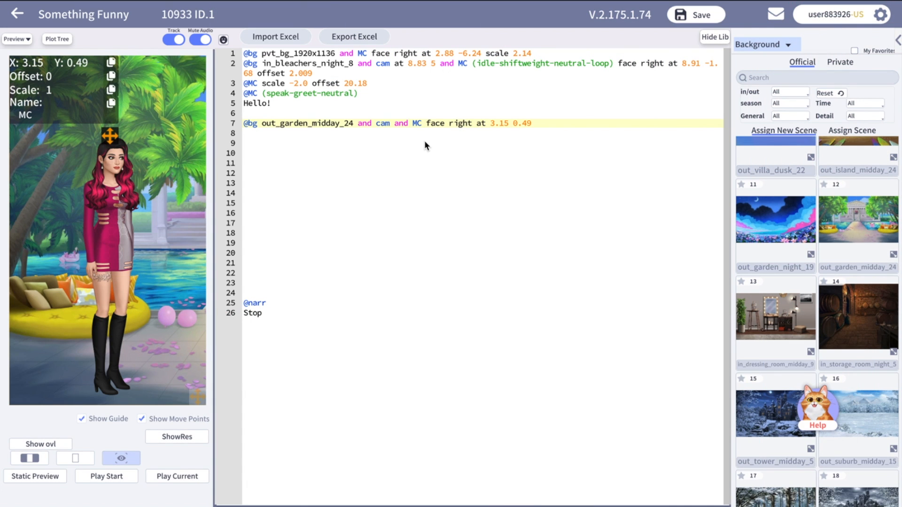
- Write the garden line with MC search-neutral, then MC walk-confident moving to 7.4 0.2 in 3
type("(search-neutral")
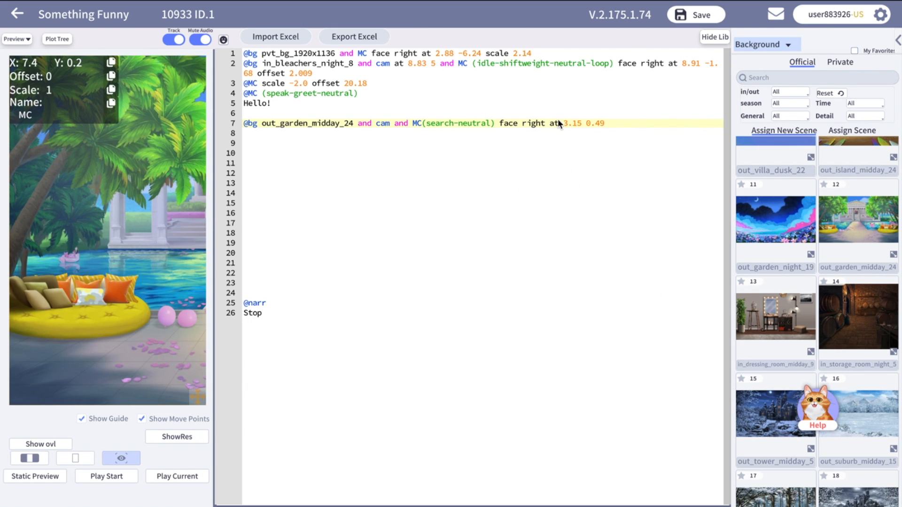
type("then MC move 7.4 0.2")
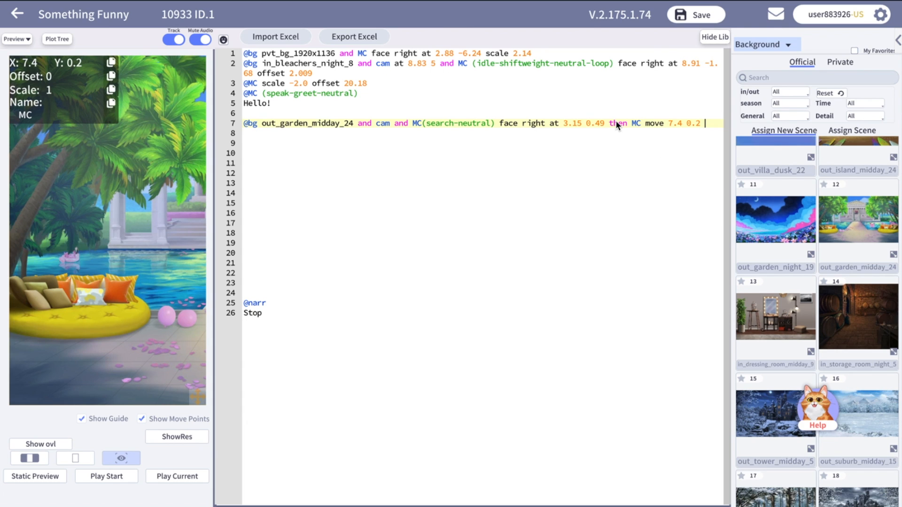
type("in 3")
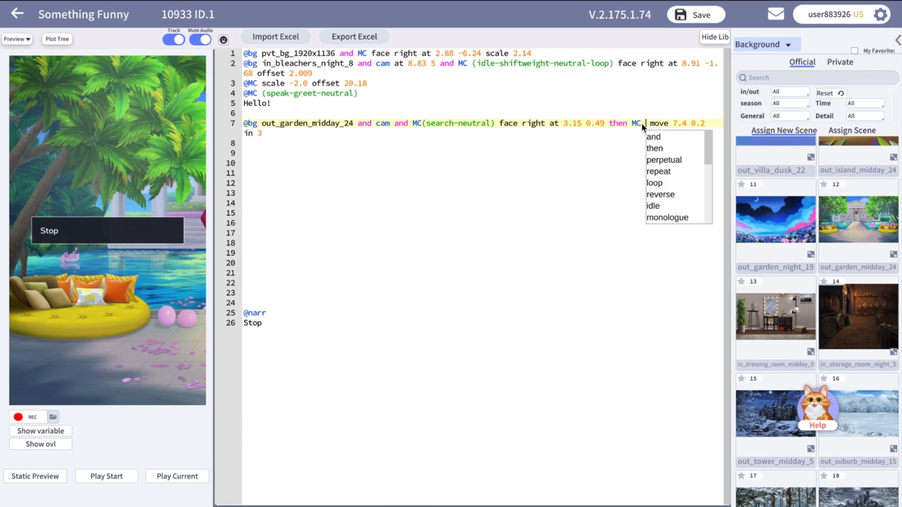
type("(walk-c")
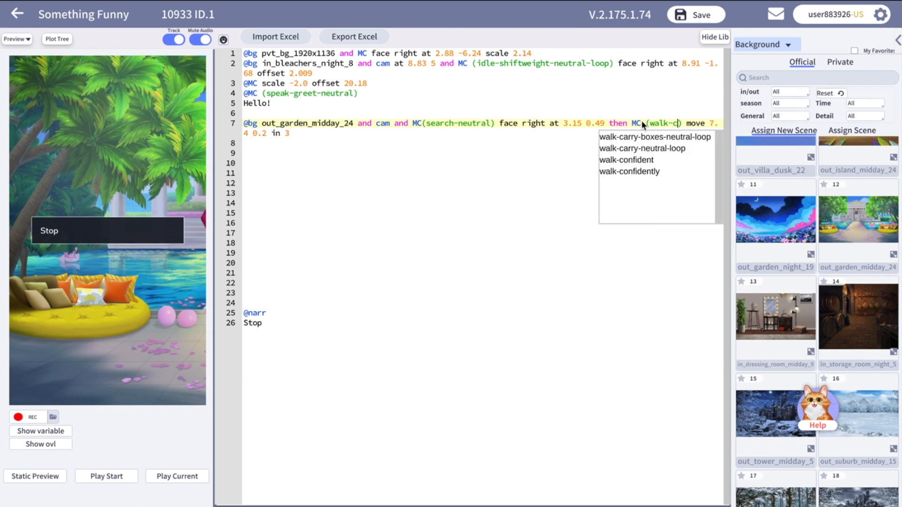
left_click(626, 160)
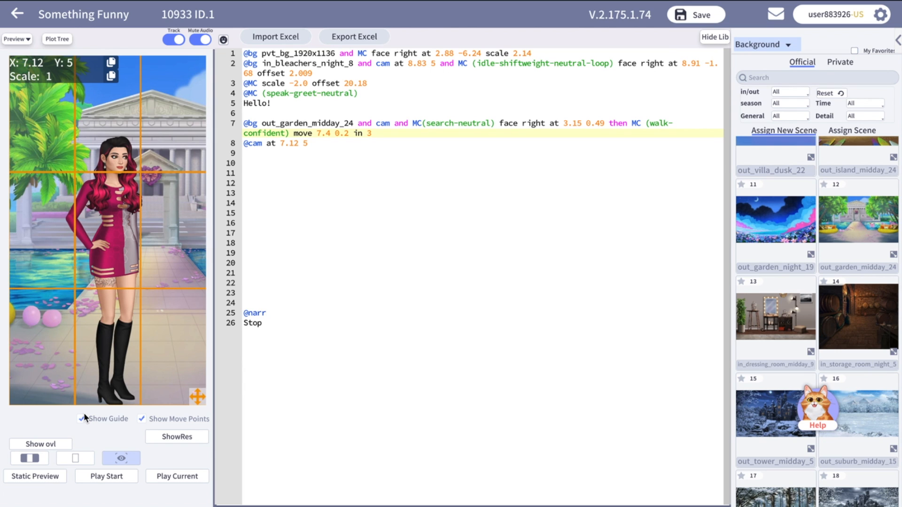
- End MC's walk with the idle-armscrossed-neutral-loop animation
left_click(378, 132)
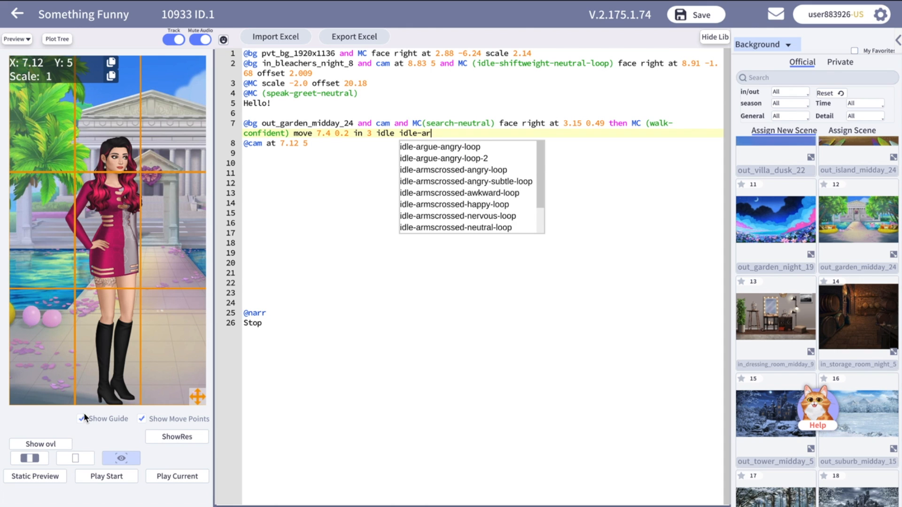
type("ms")
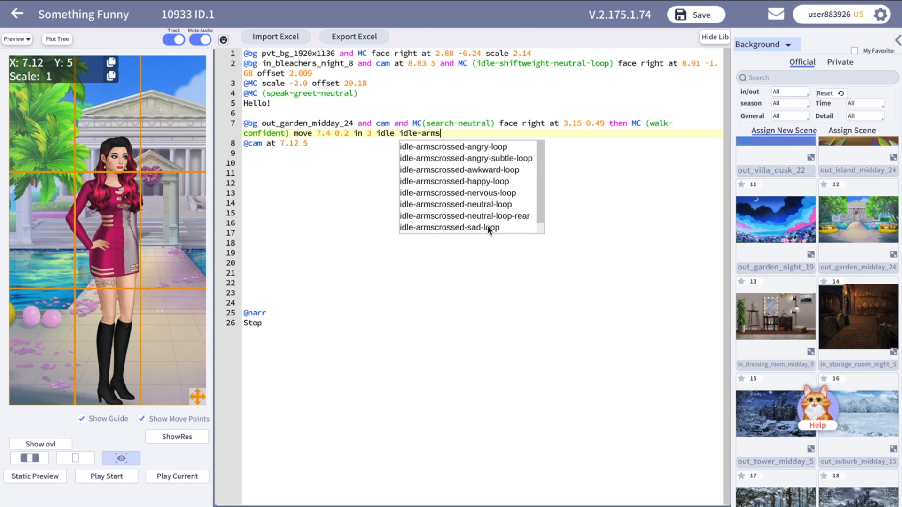
left_click(457, 204)
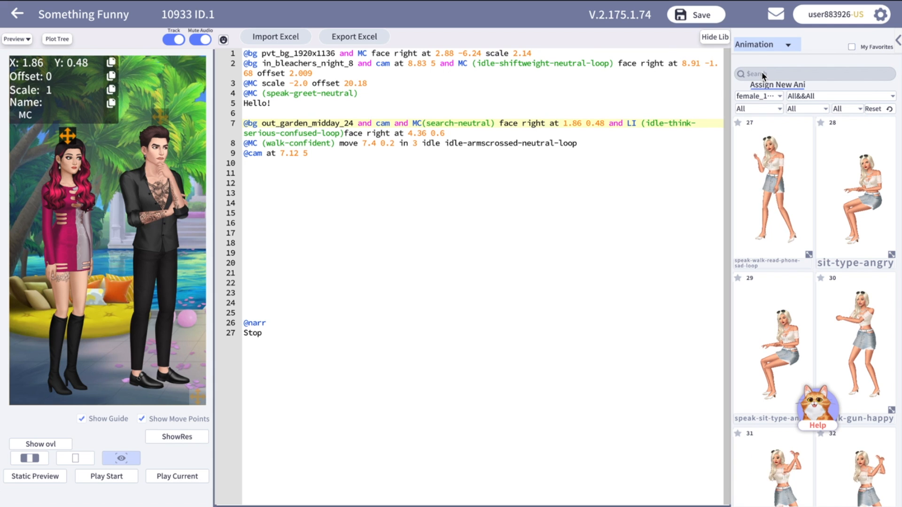
- Give LI the walk-holdhands-give-happy animation toward 15.48 0.48 and play the scene from the start
type("holdhand")
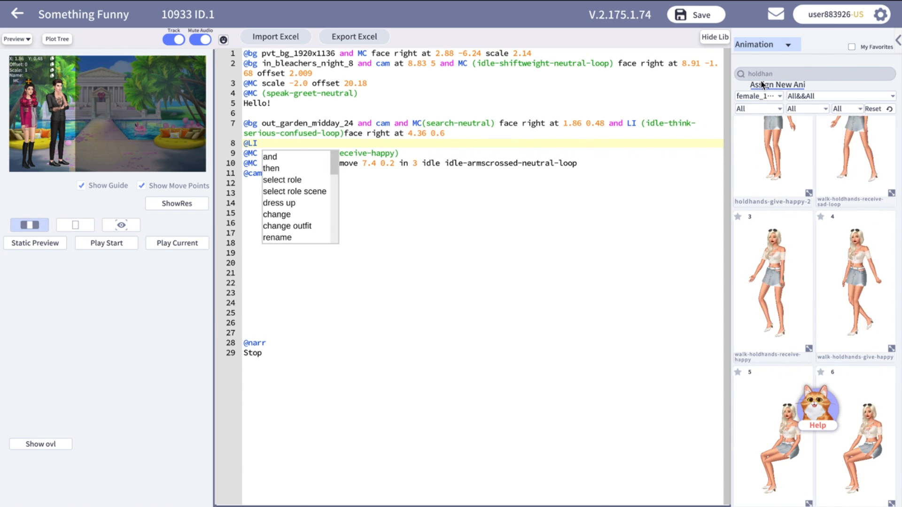
left_click(757, 96)
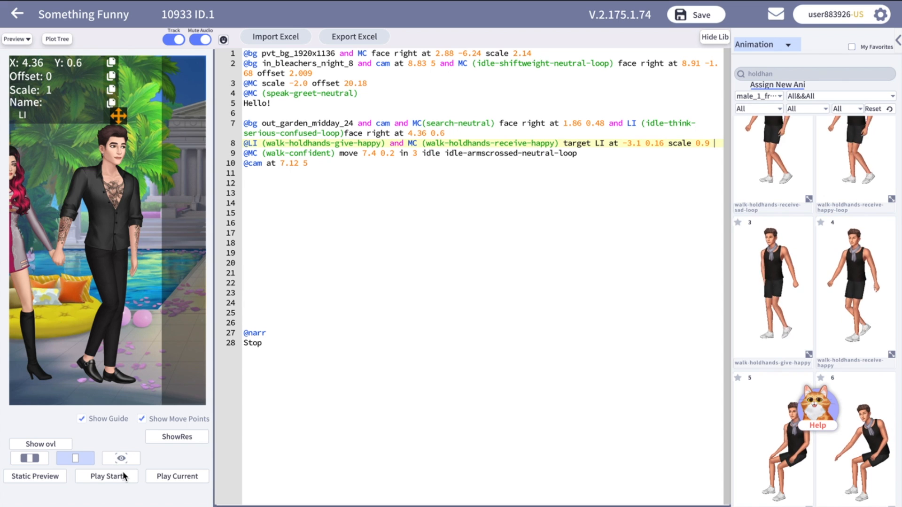
left_click(122, 457)
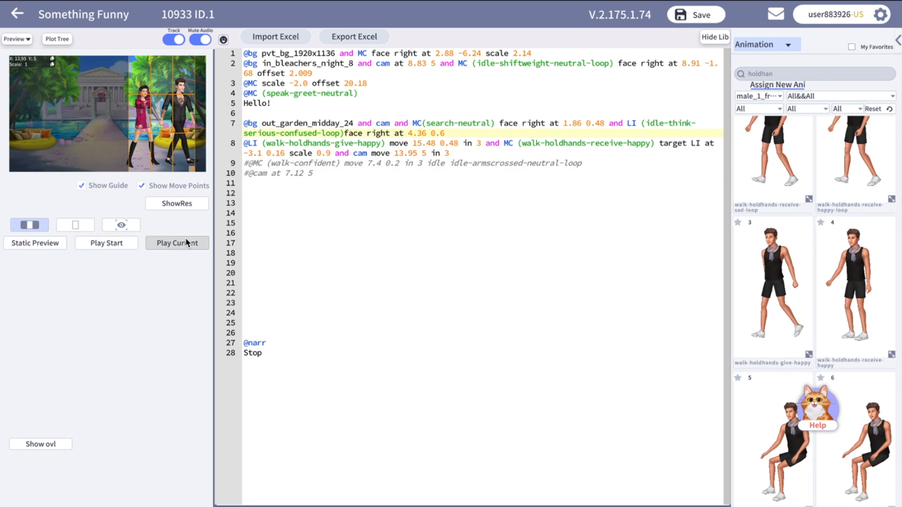
- Loop the hand-holding walk on line 8 and end LI with idle-crossarms-neutral
left_click(176, 242)
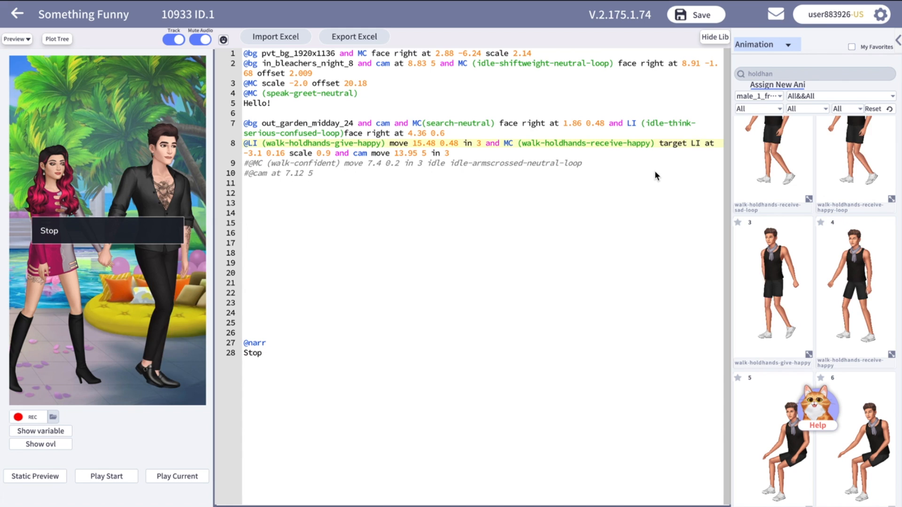
type("lopp")
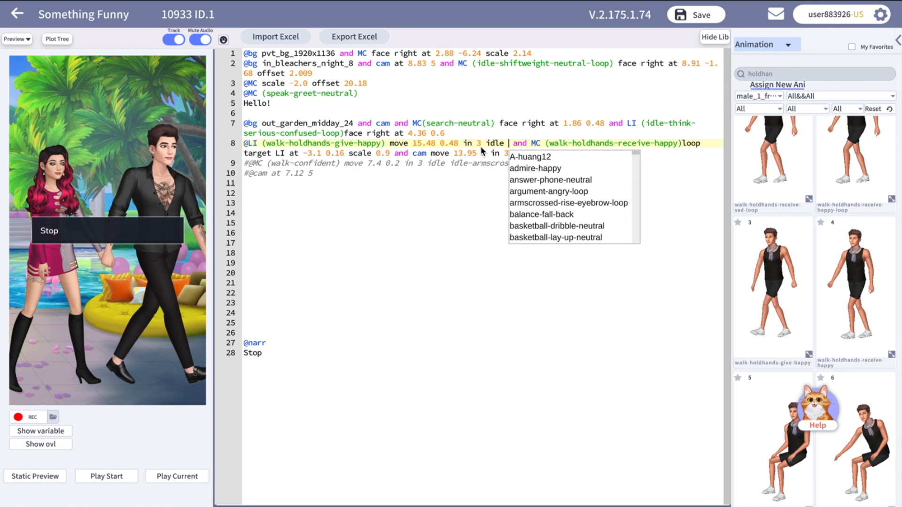
type("idle-crossarms-neutral")
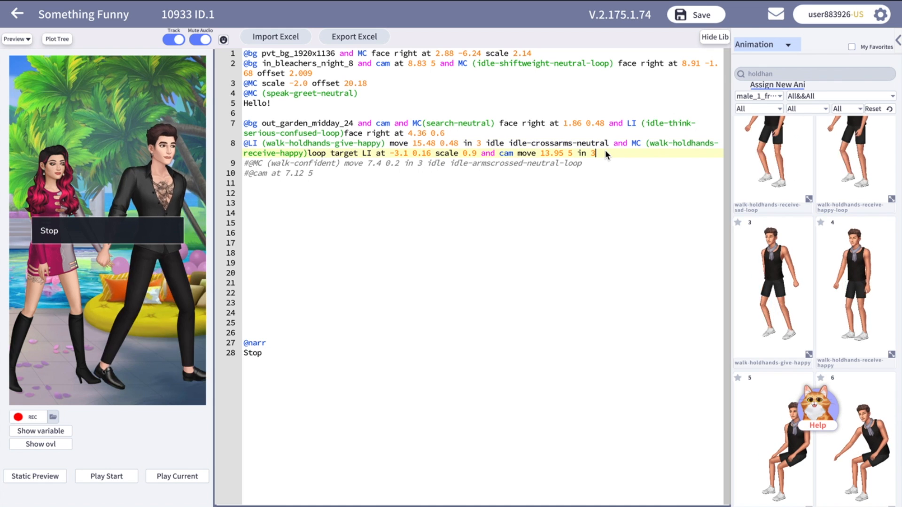
- Append MC flirt-coy at 13.15 0.43 scale 0.98 from her current preview position
type("and MC")
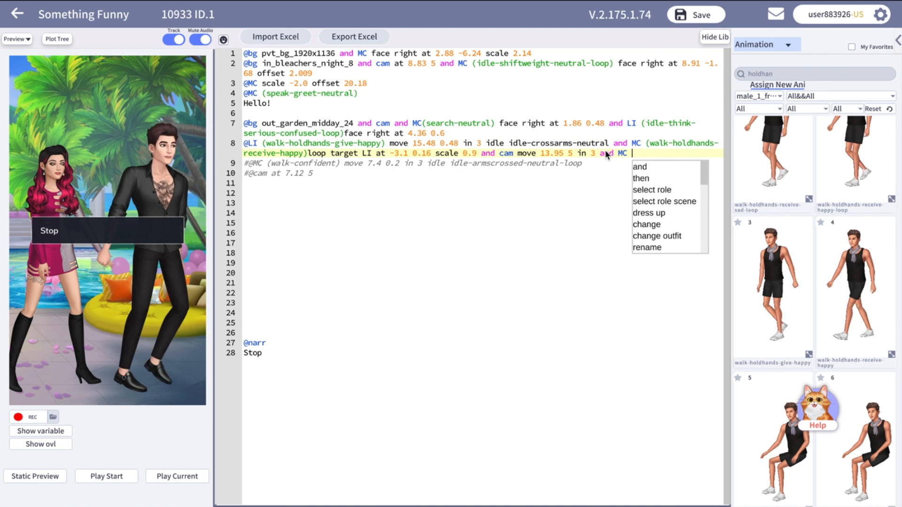
type("f)")
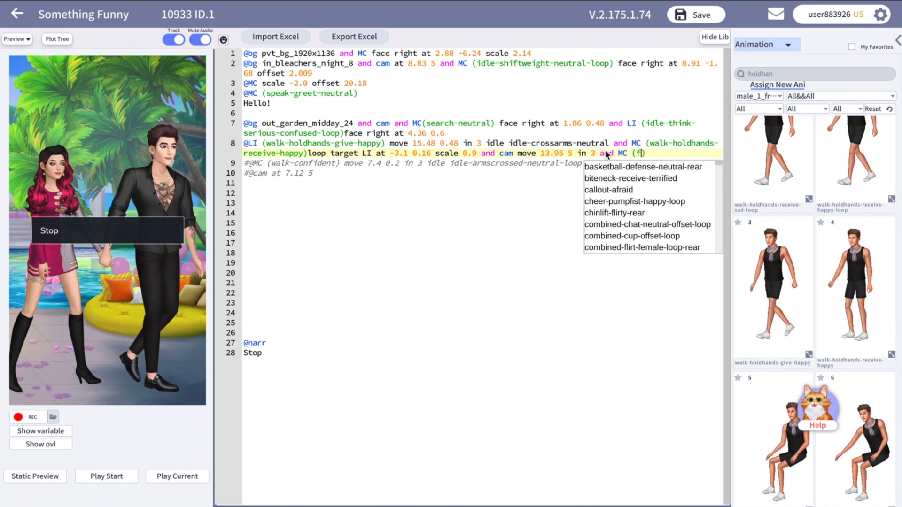
type("lirt-coy")
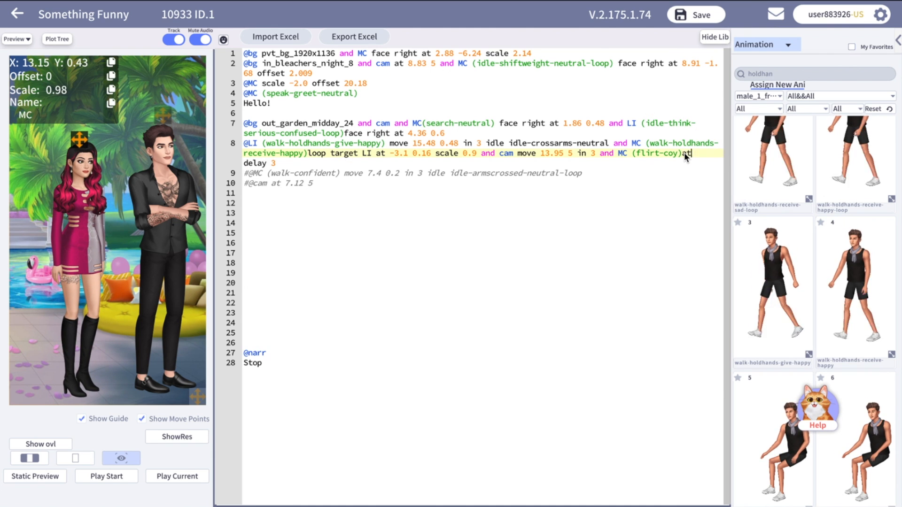
left_click(178, 477)
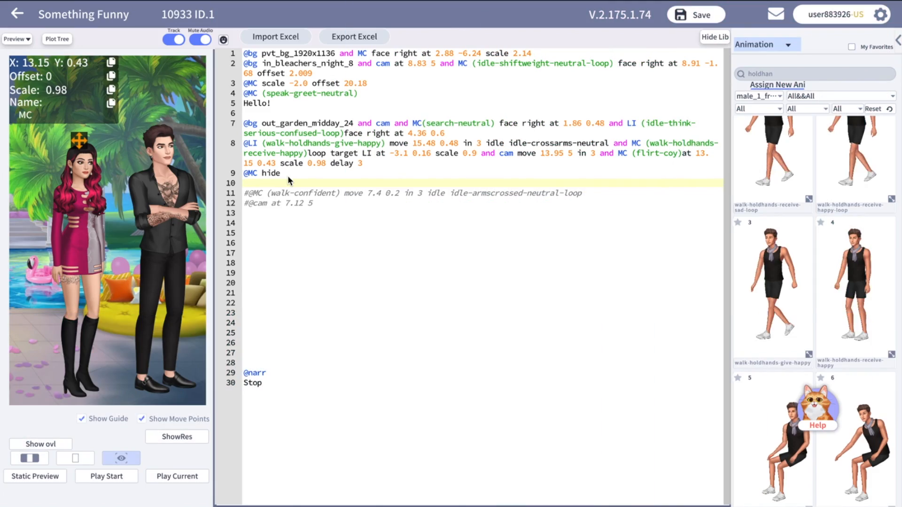
type("@")
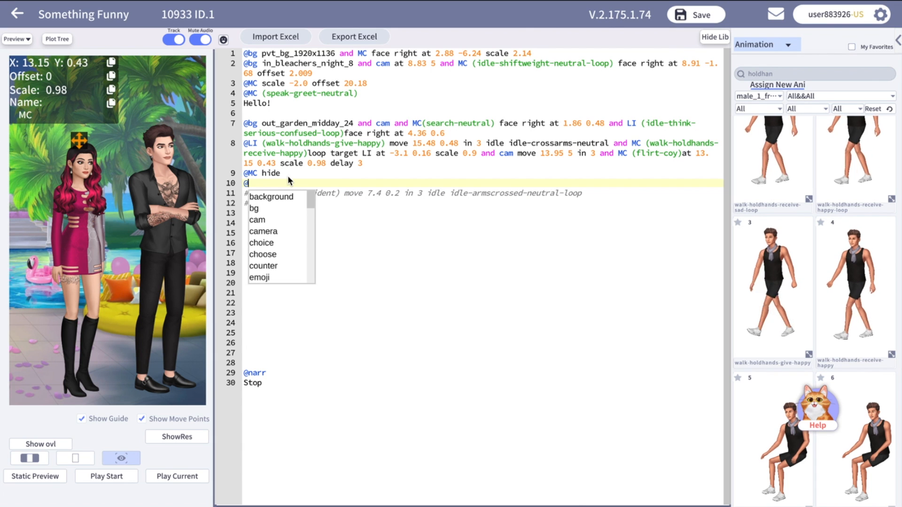
type("B")
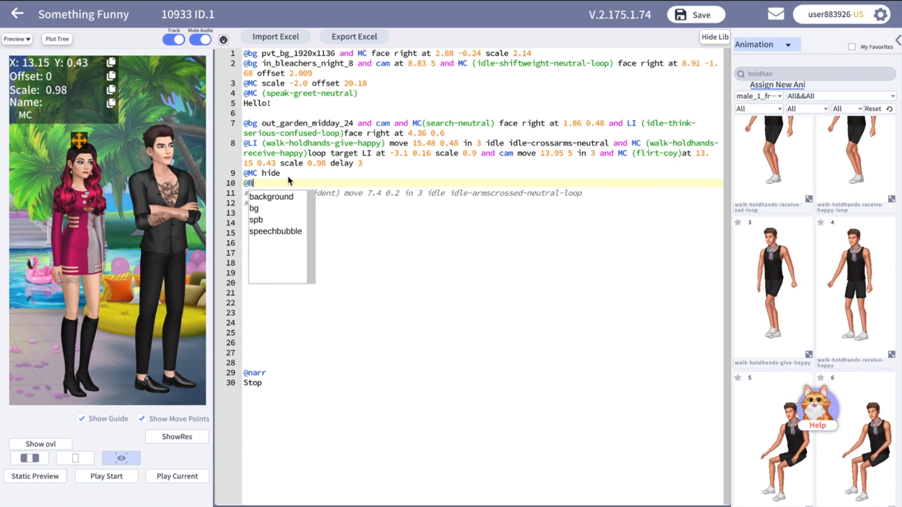
type("FF")
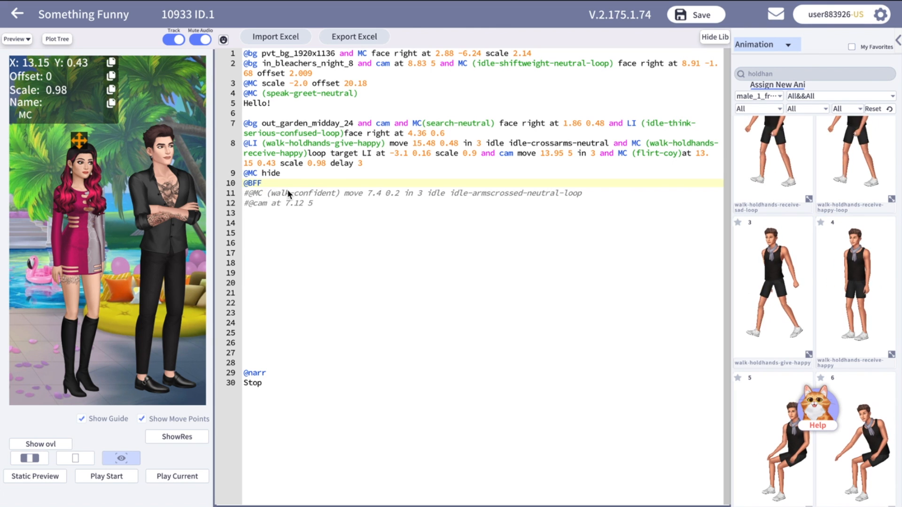
left_click(252, 183)
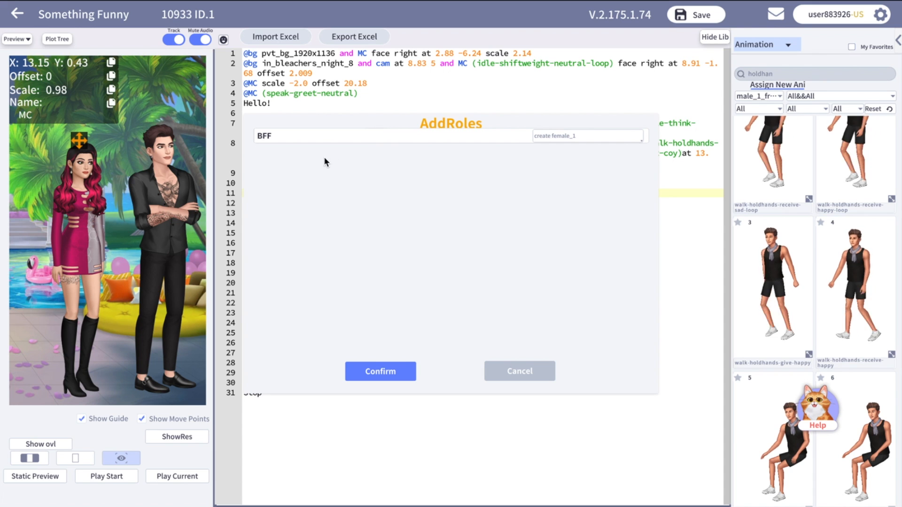
left_click(586, 135)
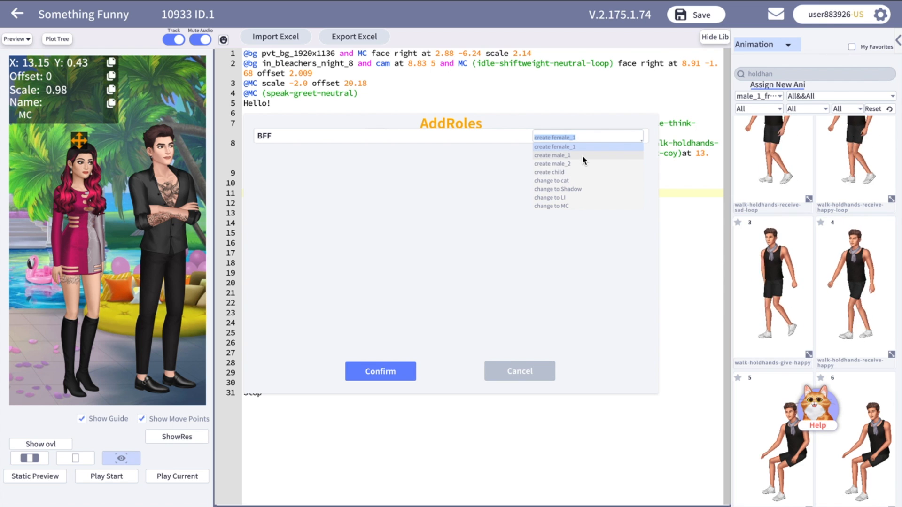
left_click(555, 137)
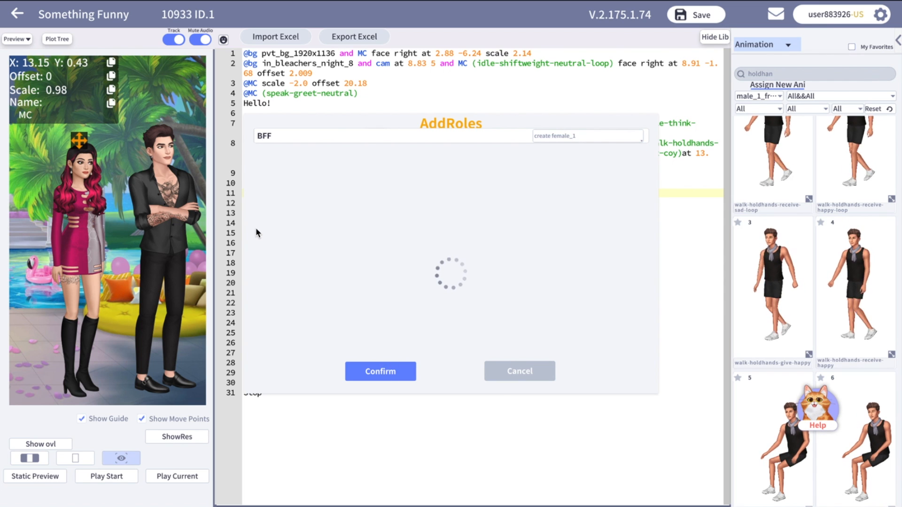
left_click(379, 371)
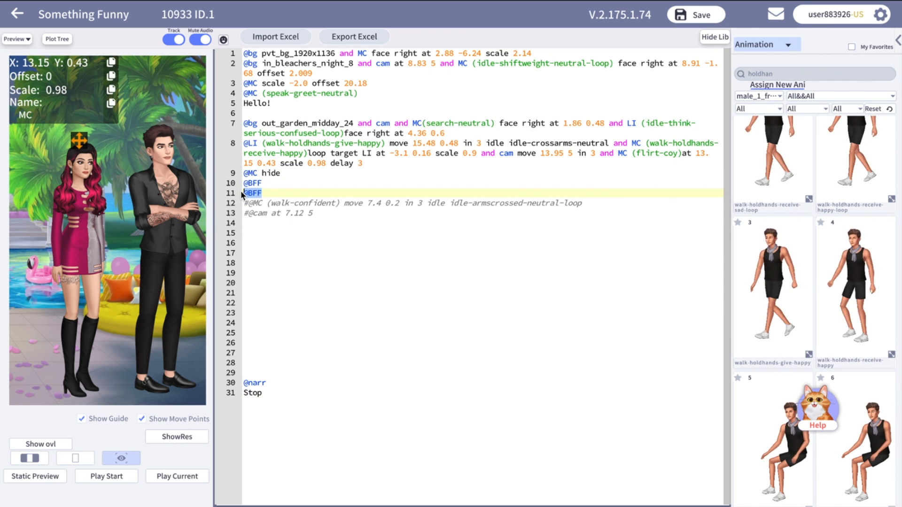
type("at")
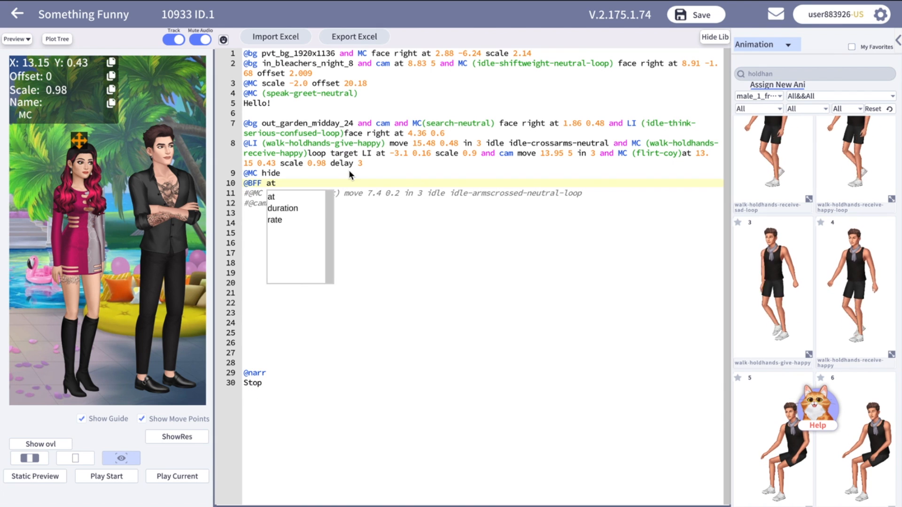